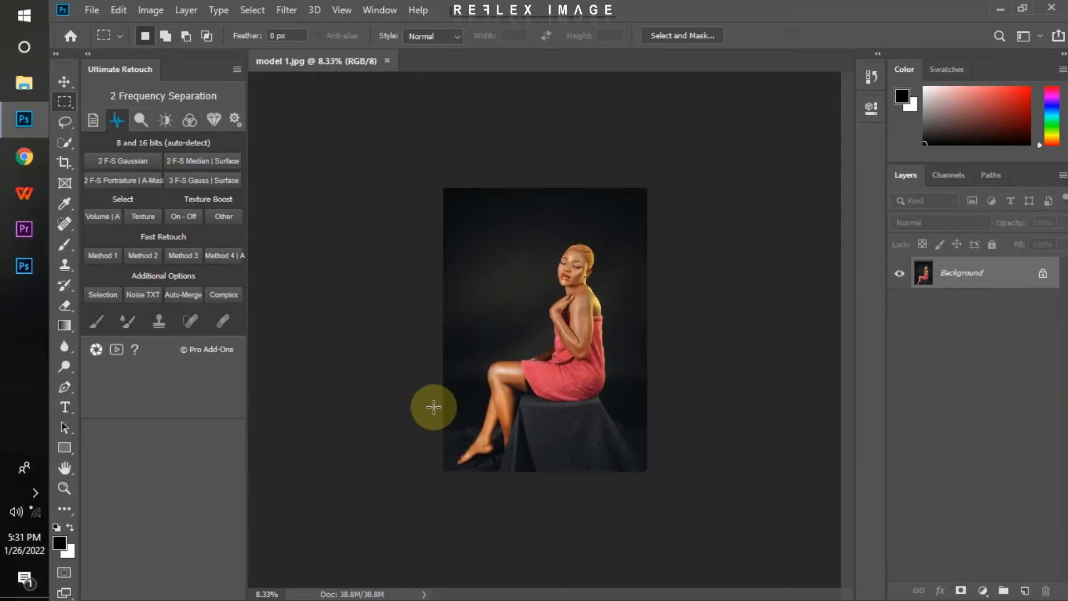
mouse_move(336, 354)
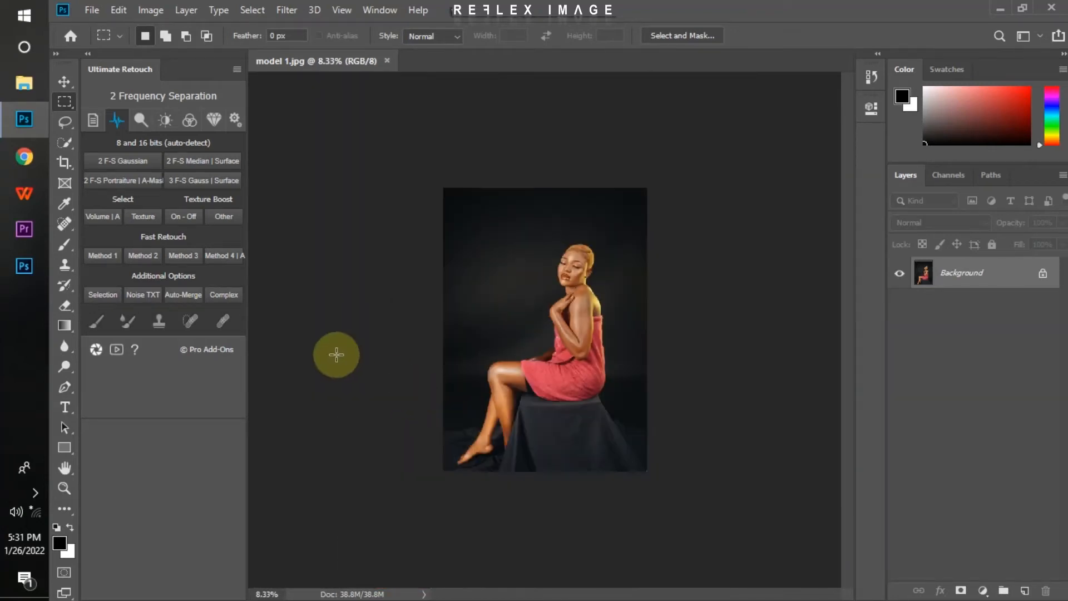
mouse_move(810, 109)
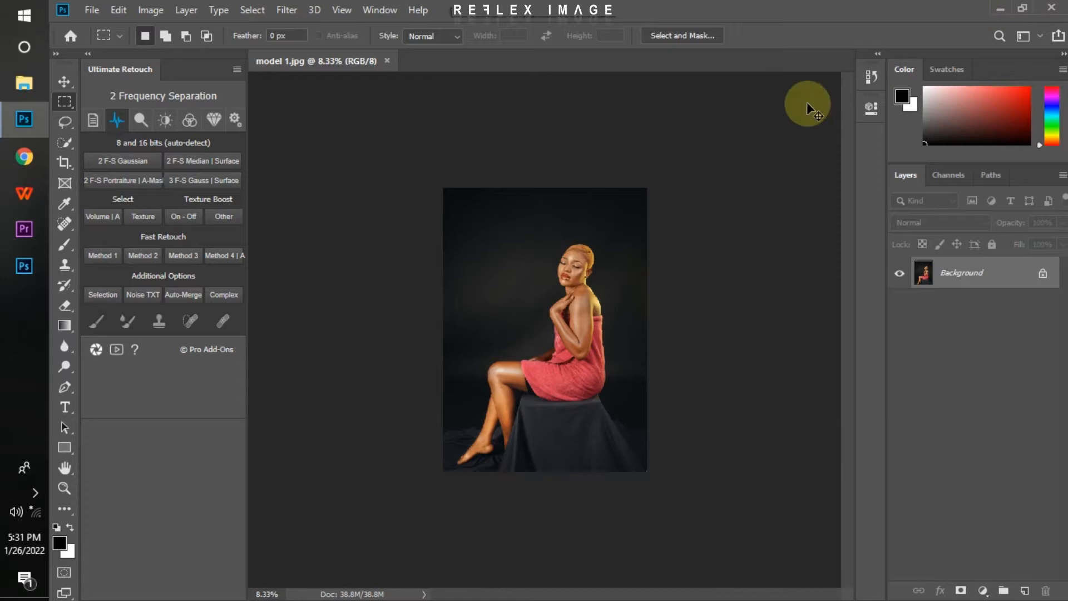
Select all seven LUT .cube files, then browse through This PC into Local Disk (C:)
scroll("up", 3)
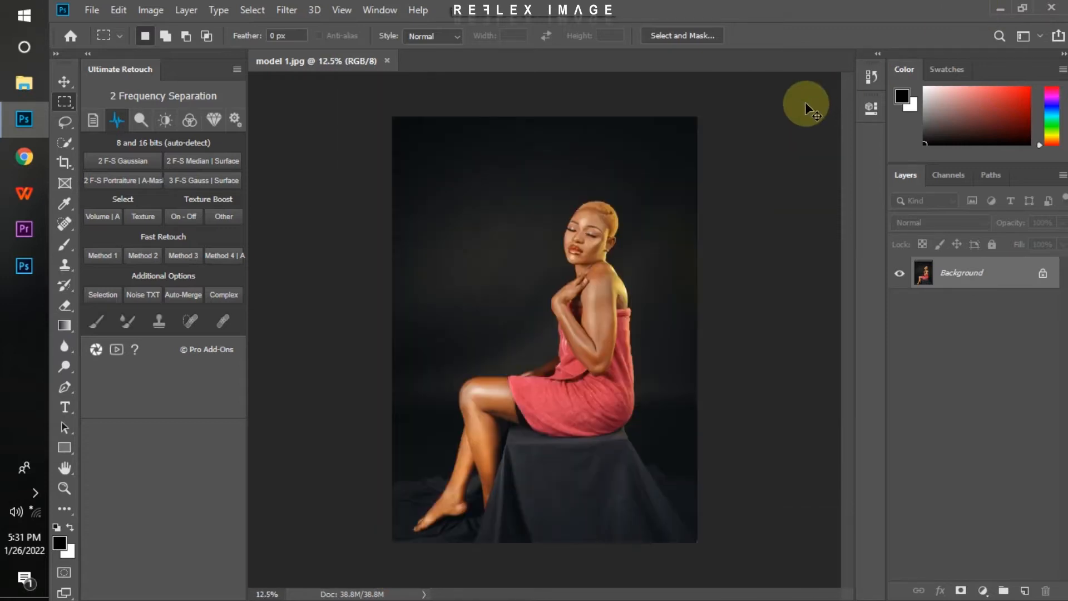
mouse_move(1001, 7)
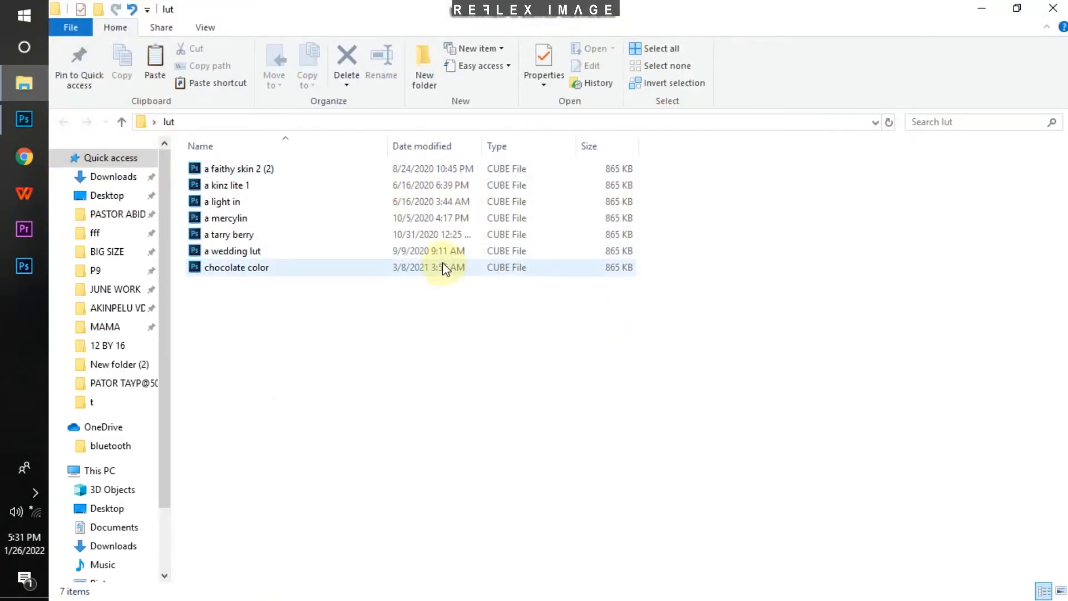
key("ctrl+a")
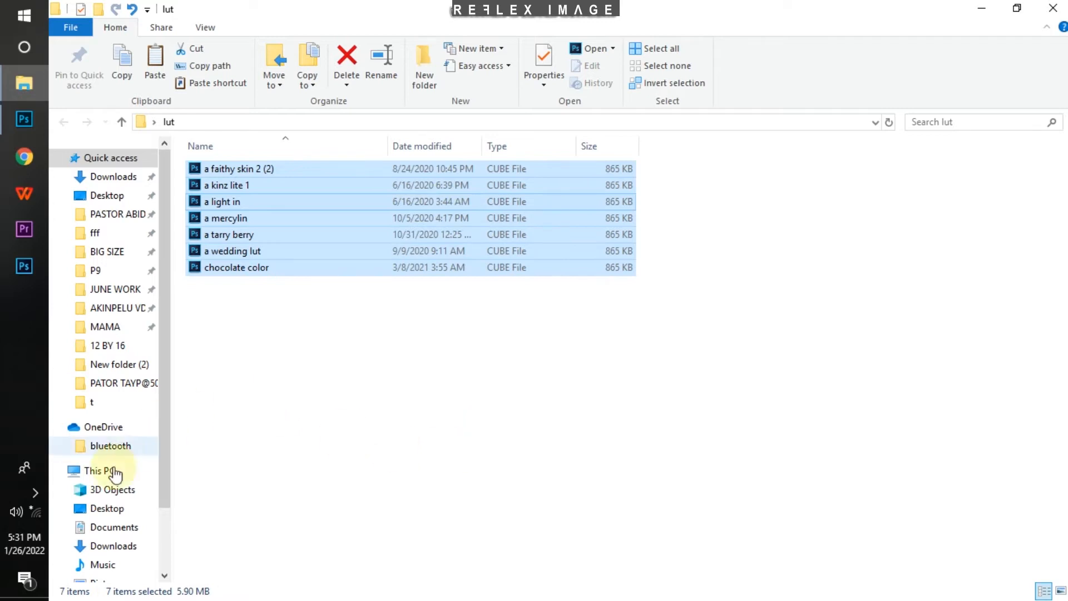
left_click(97, 471)
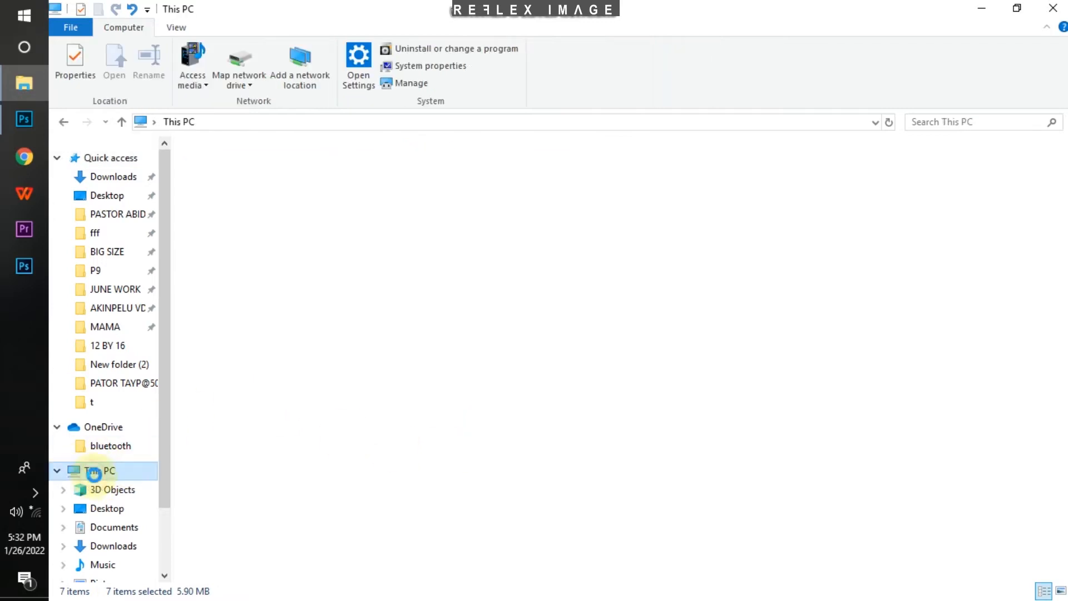
left_click(100, 470)
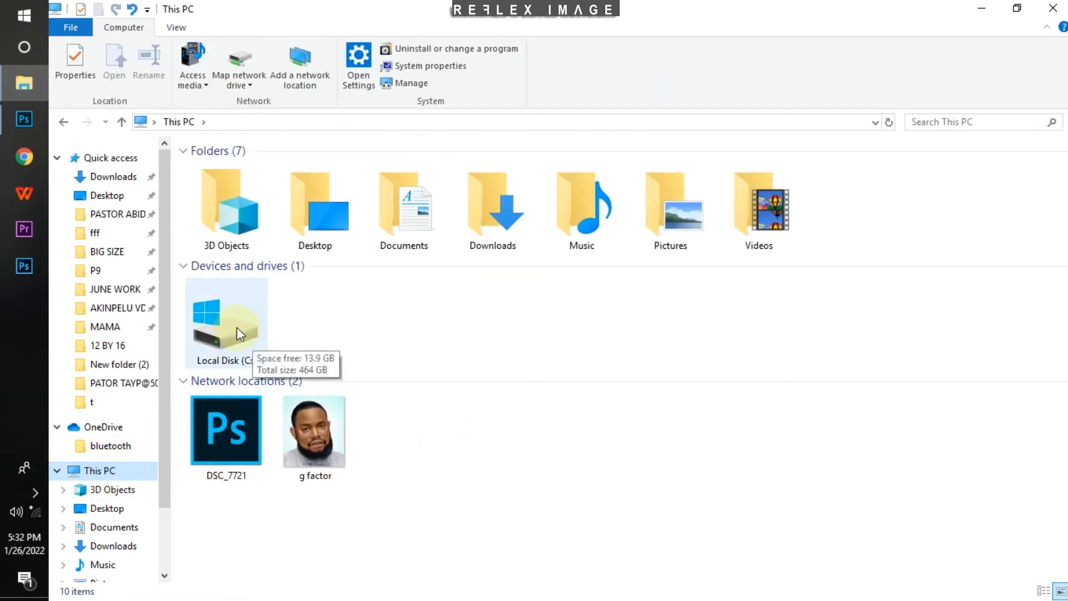
double_click(225, 320)
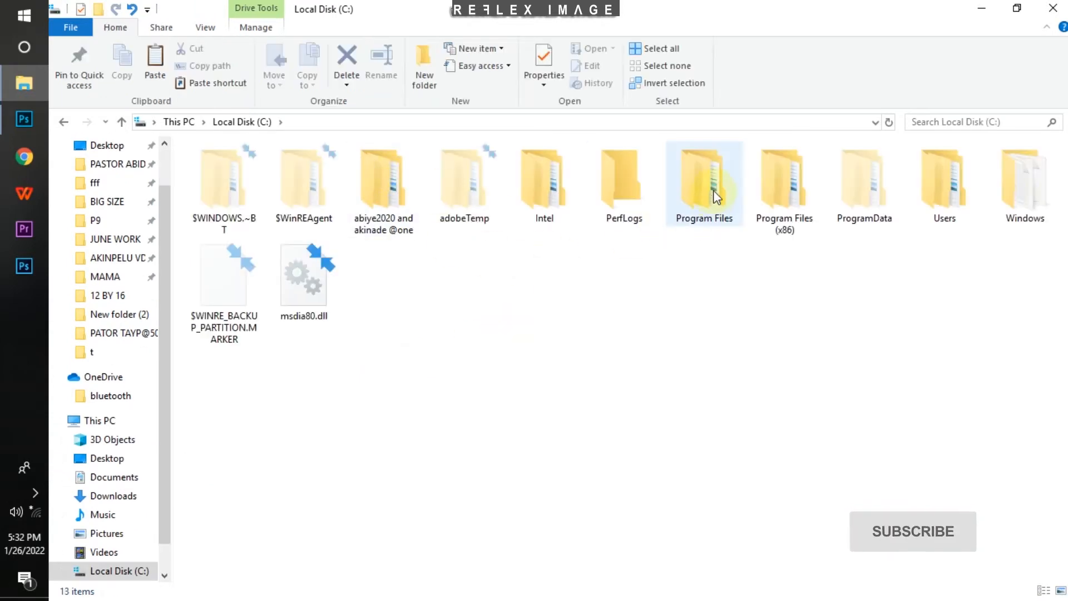
mouse_move(713, 179)
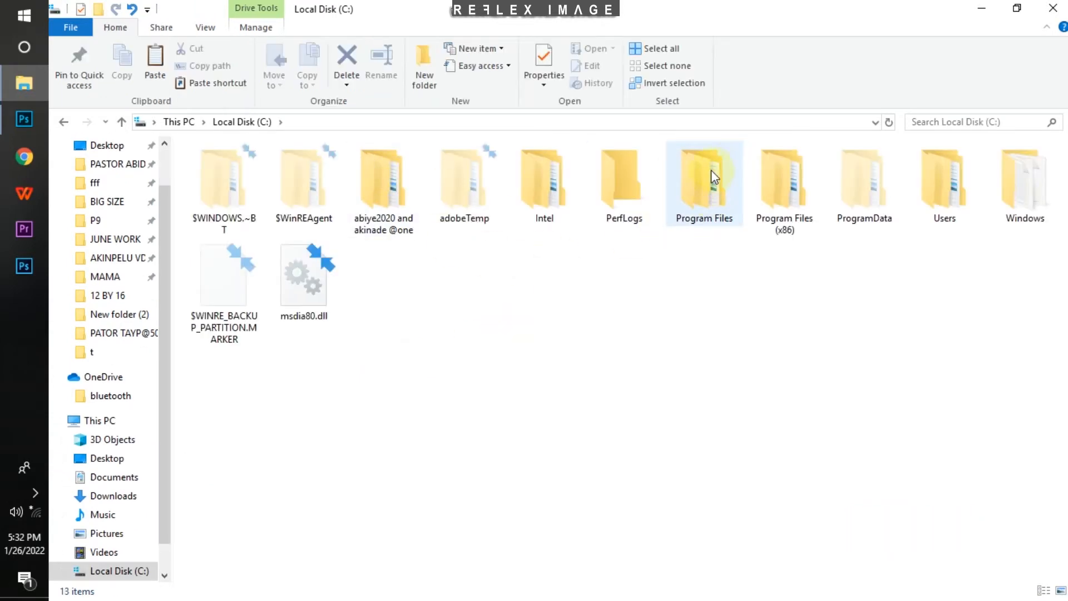
Browse Program Files > Adobe > Adobe Photoshop CC 2019 > Presets > 3DLUTs
double_click(704, 178)
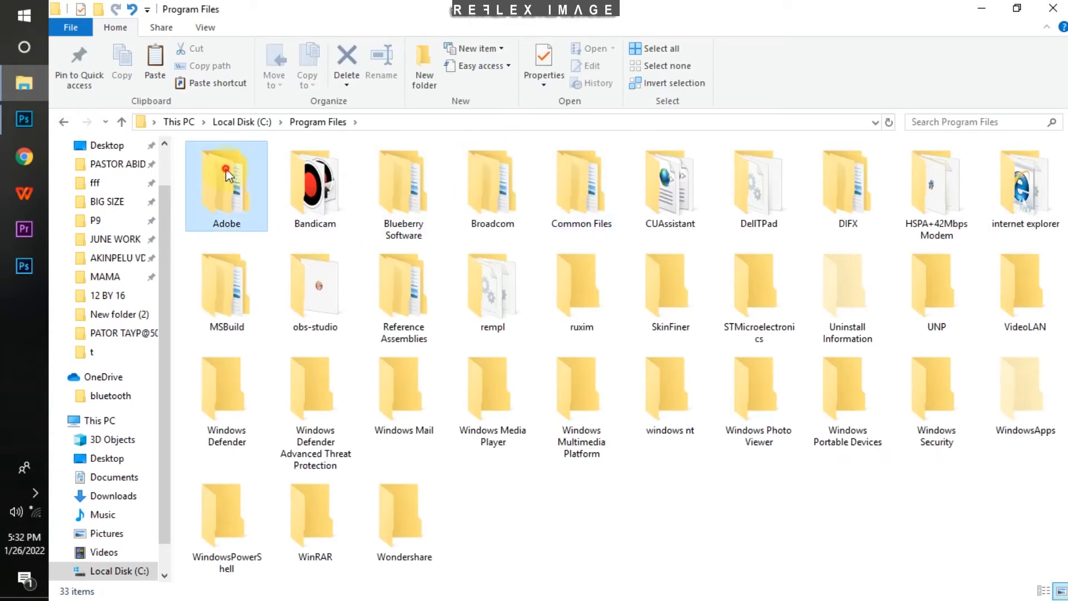
double_click(227, 184)
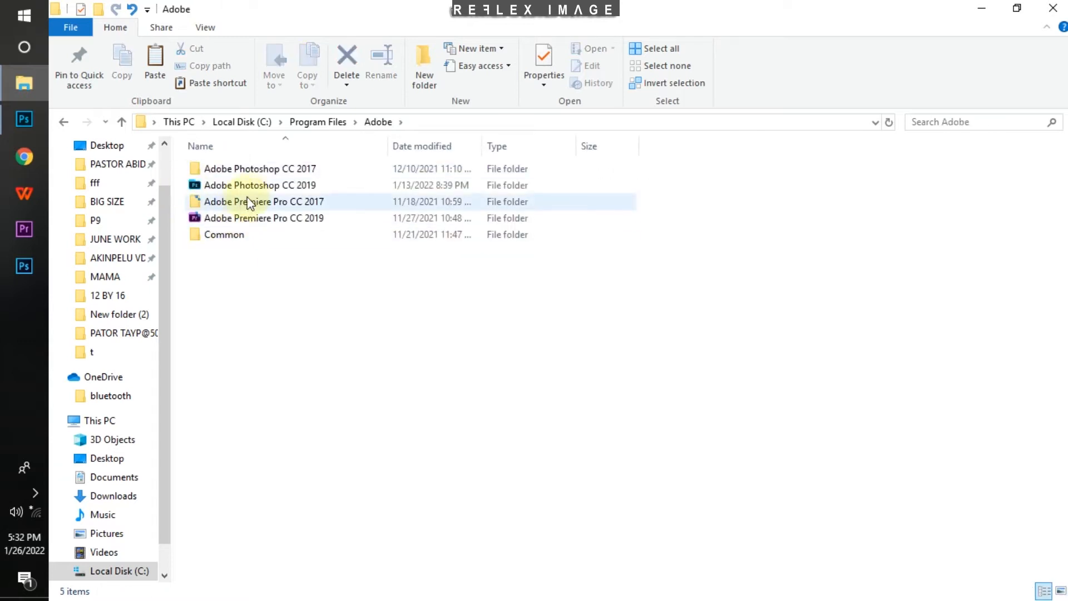
mouse_move(269, 201)
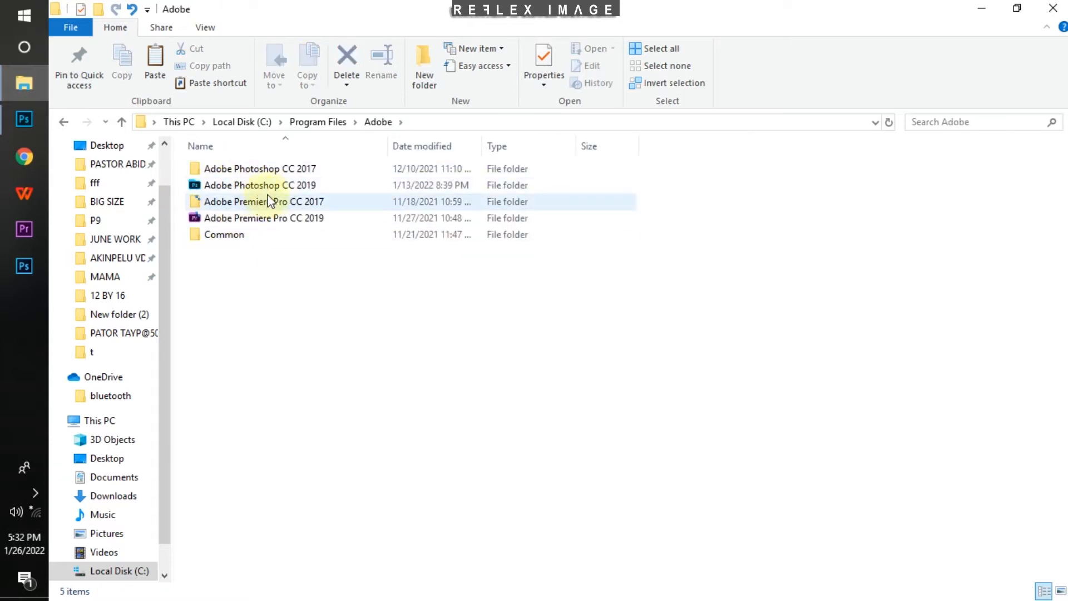
double_click(259, 185)
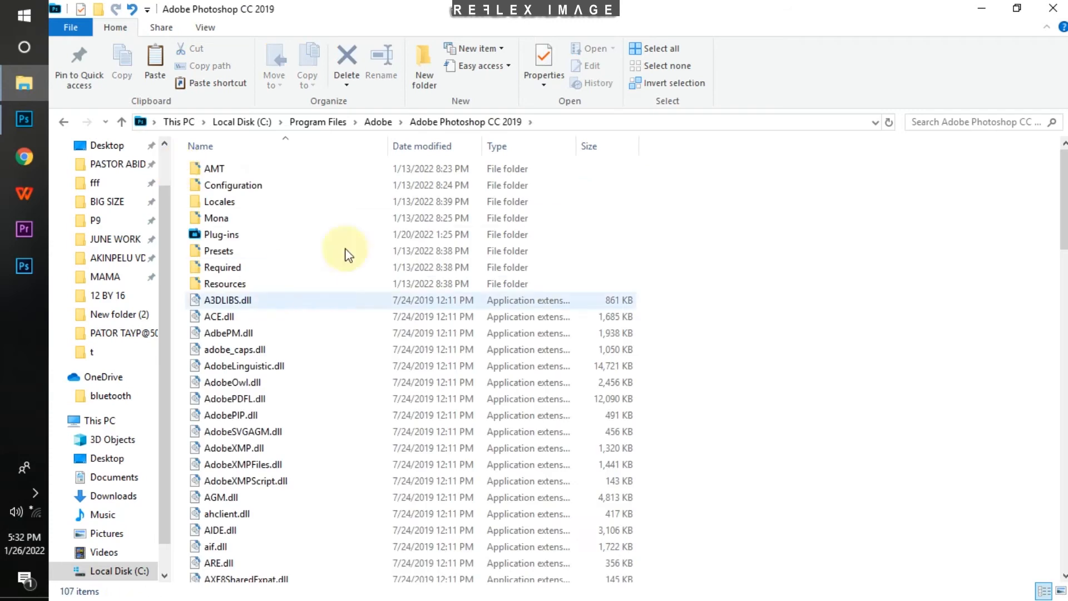
mouse_move(285, 264)
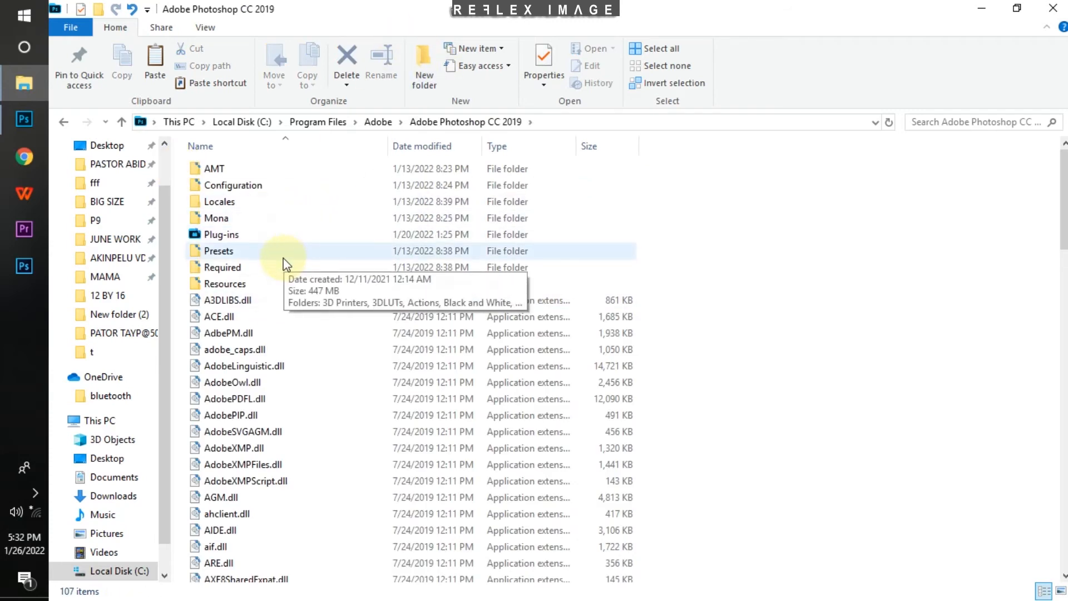
double_click(218, 249)
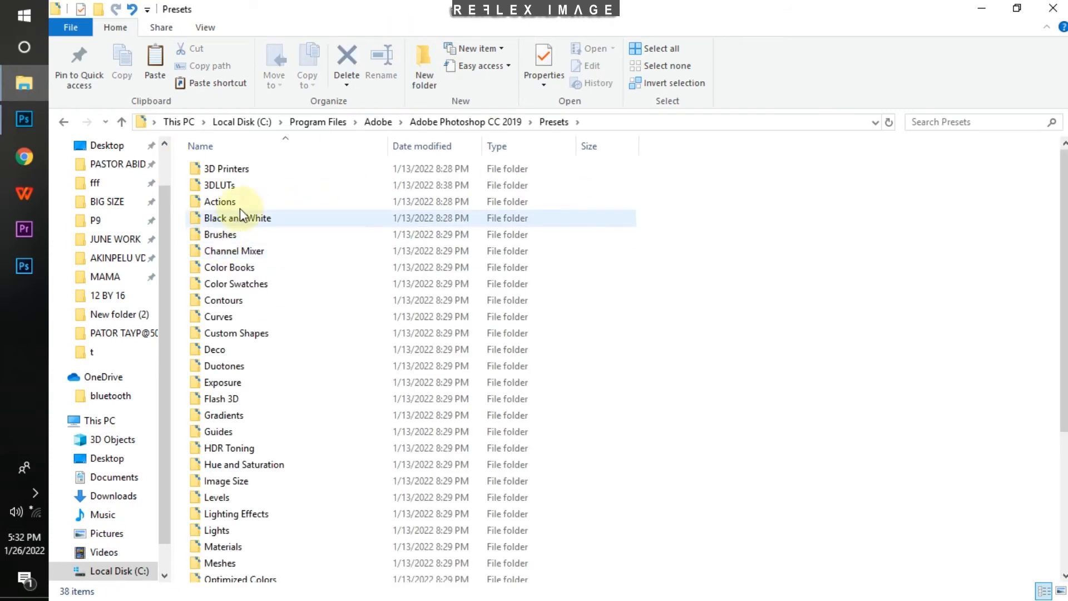
left_click(220, 201)
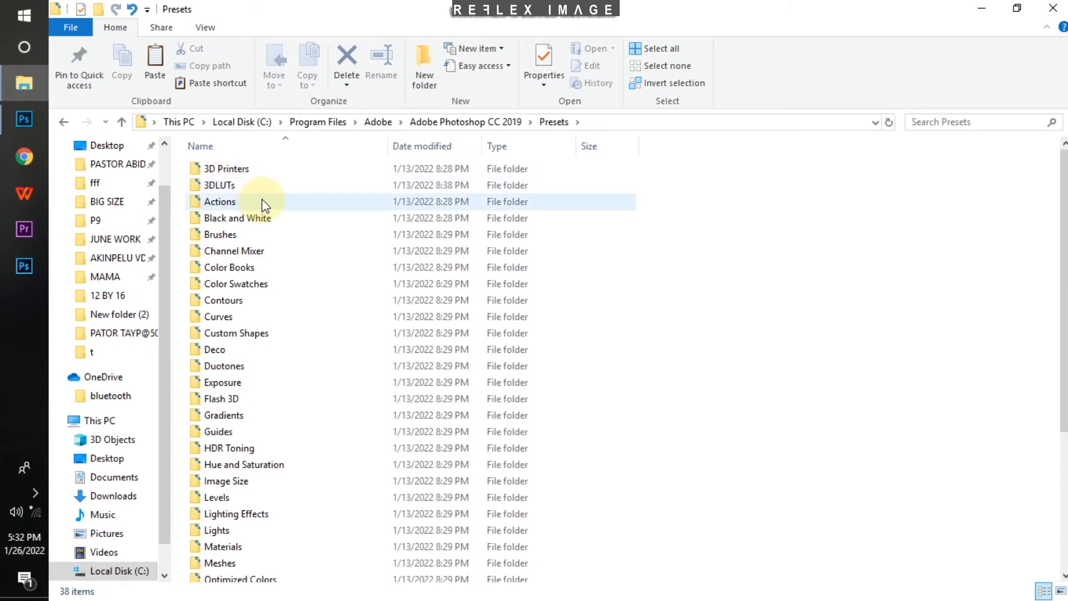
double_click(219, 185)
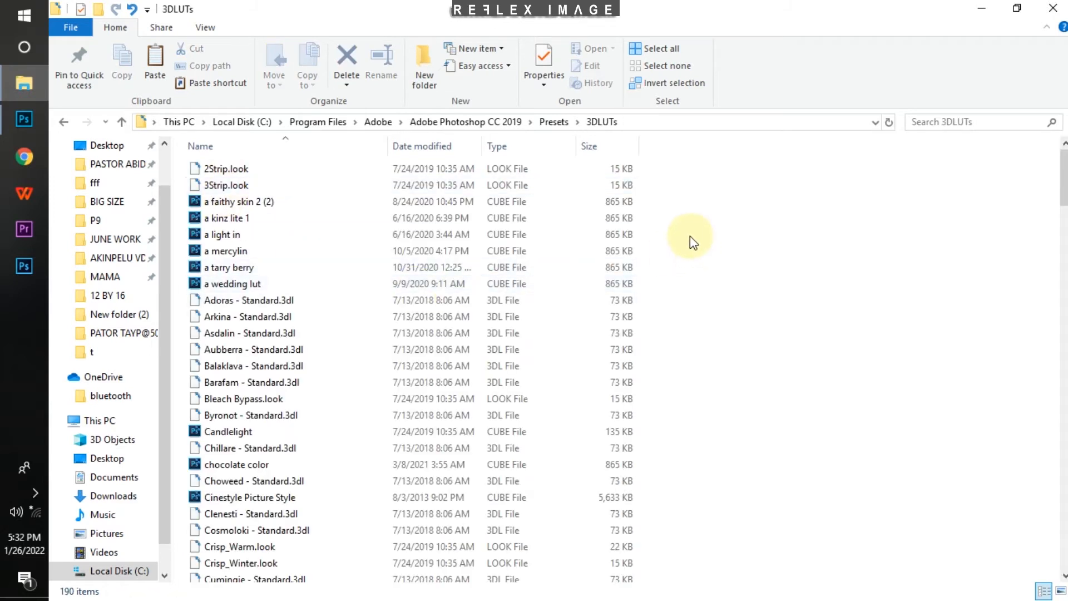
Paste the LUT files into 3DLUTs and resolve the duplicate-name Replace or Skip prompt
left_click(155, 58)
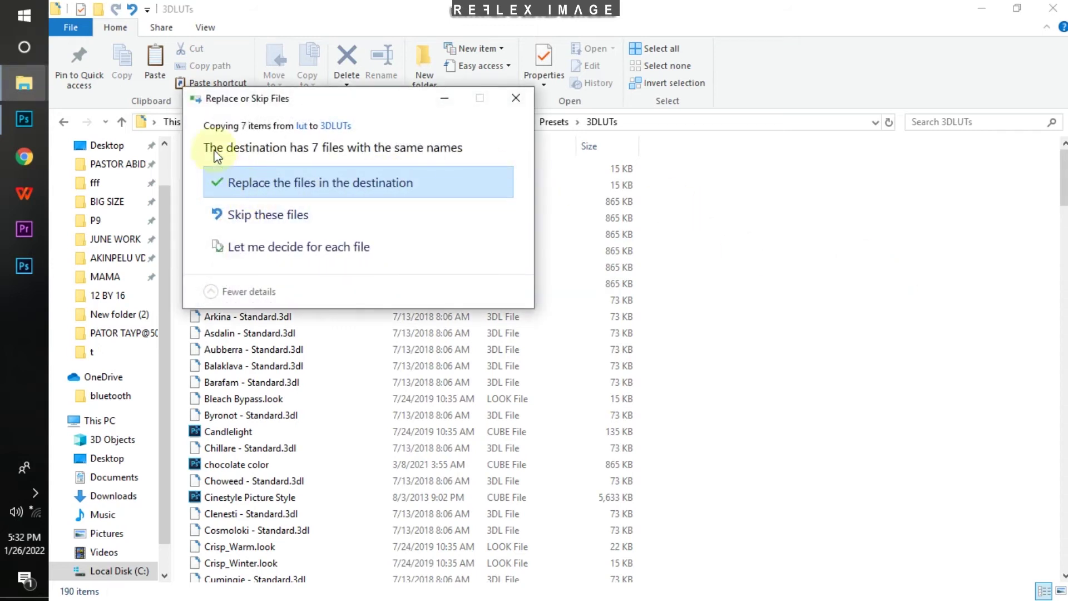
mouse_move(245, 154)
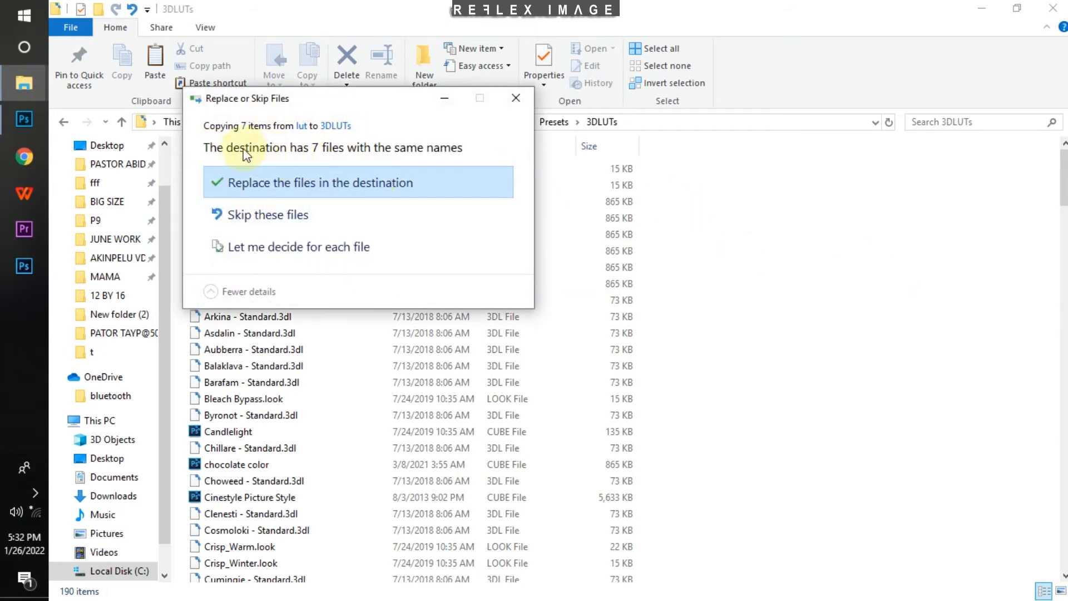
mouse_move(266, 170)
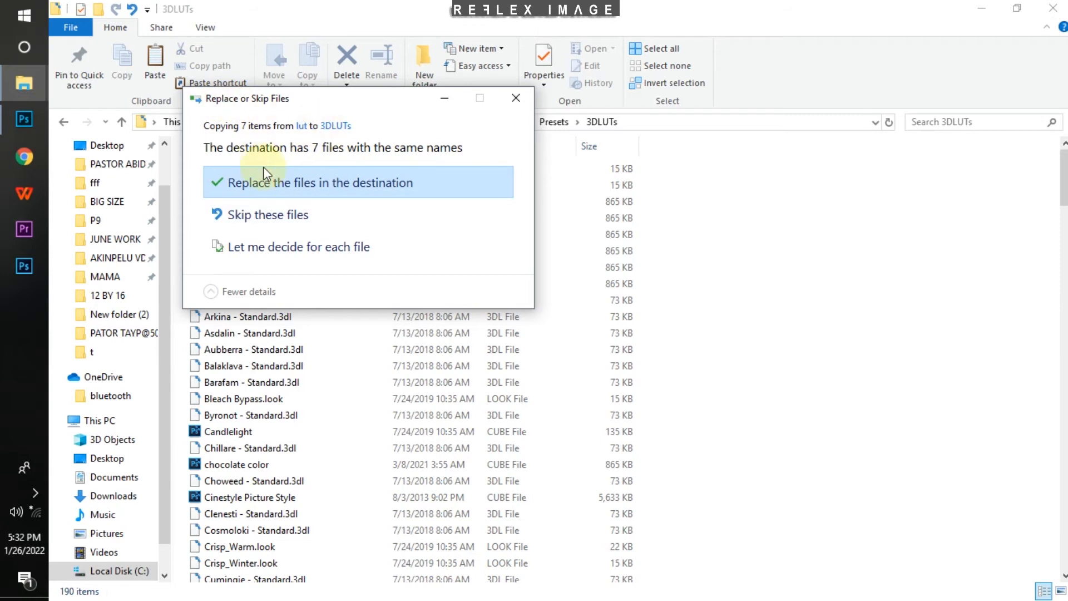
mouse_move(239, 247)
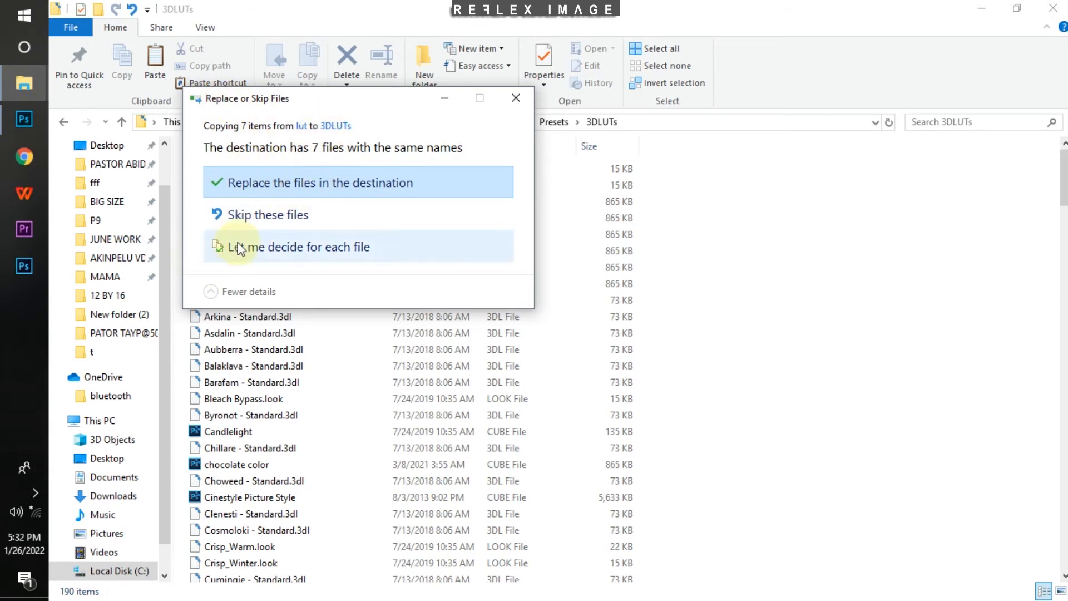
left_click(320, 182)
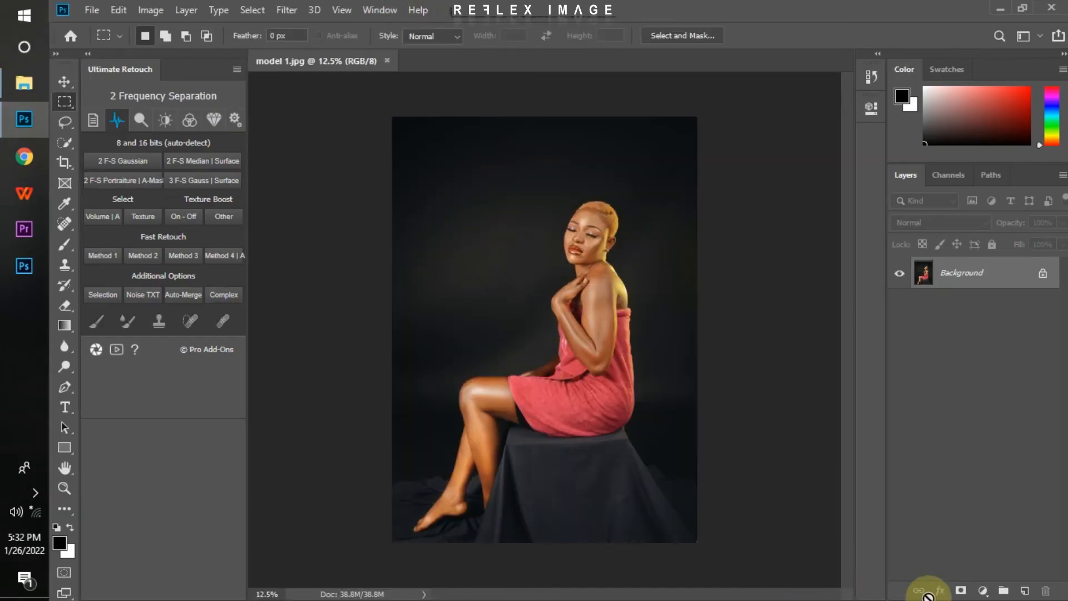
Add a Color Lookup adjustment layer from the Layers panel's adjustment menu
left_click(983, 590)
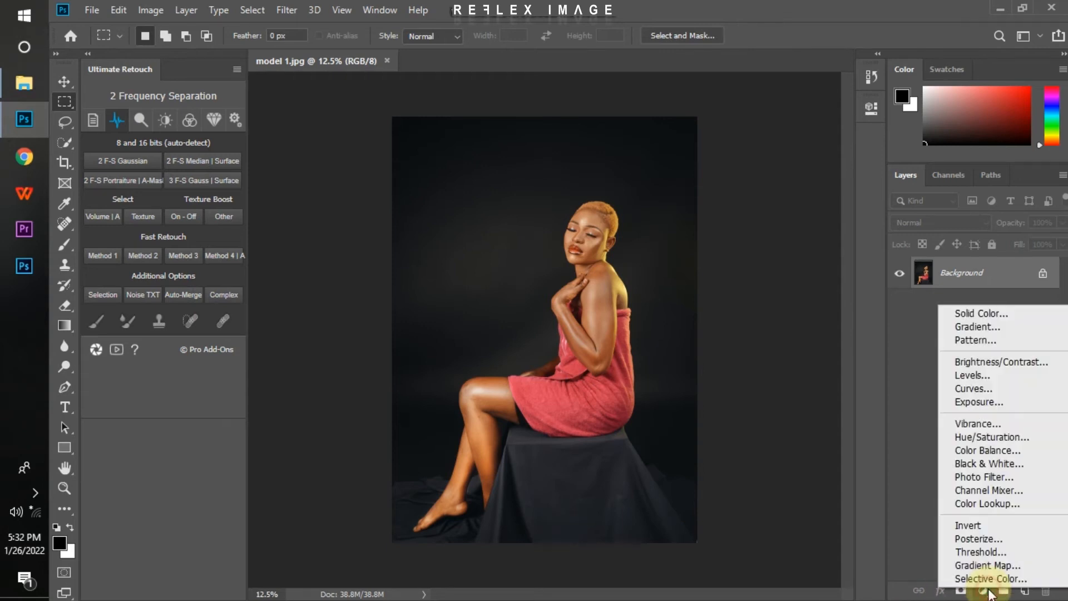
mouse_move(990, 504)
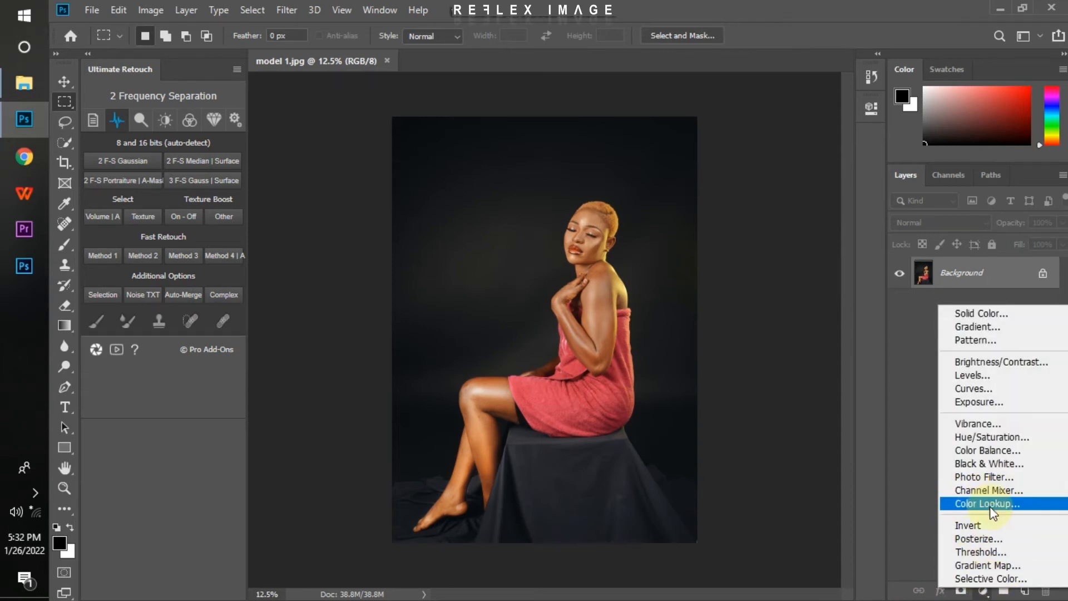
left_click(984, 503)
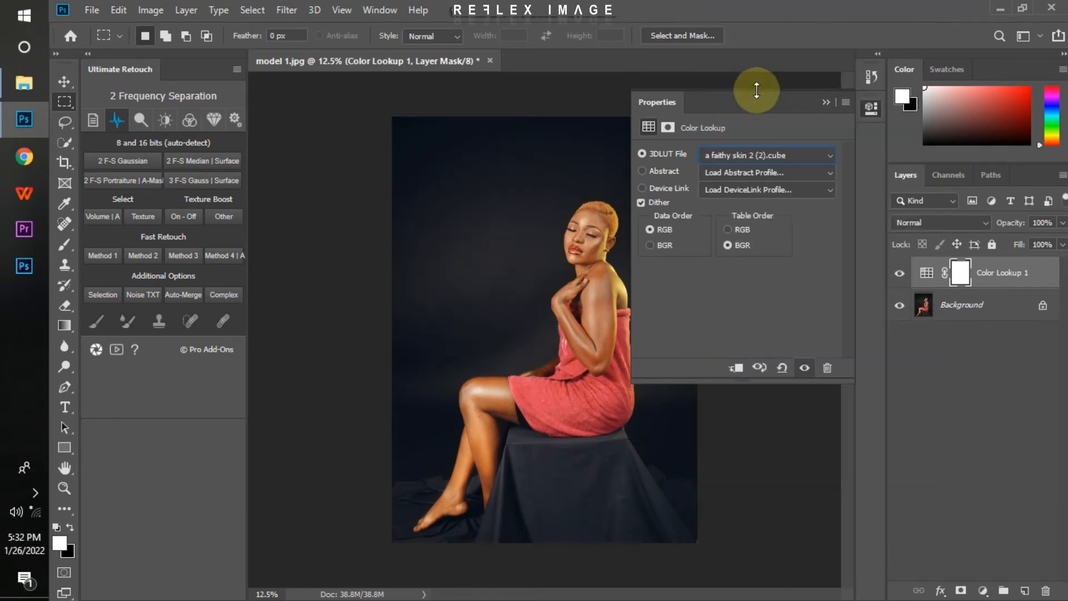
mouse_move(783, 210)
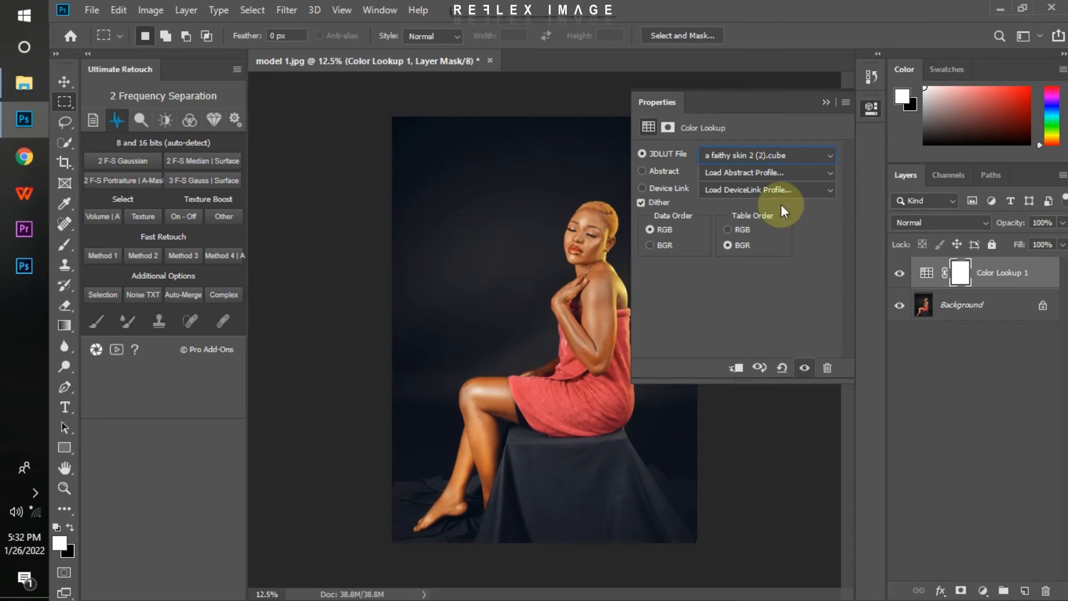
Try several imported 3DLUT files, ending on 'a tarry berry.cube', then hide the layer to compare
left_click(766, 155)
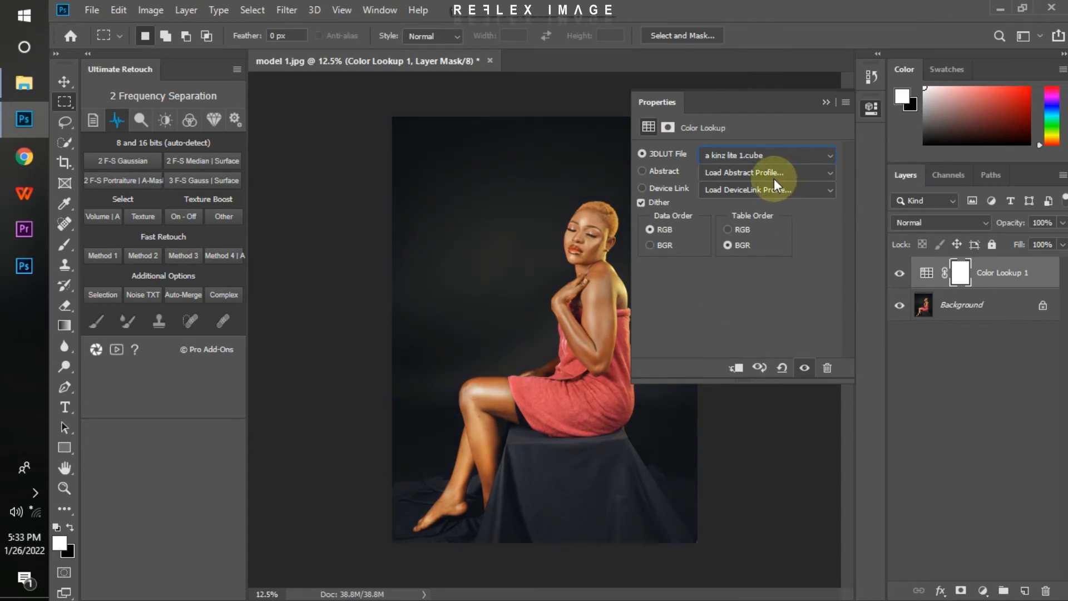
left_click(767, 154)
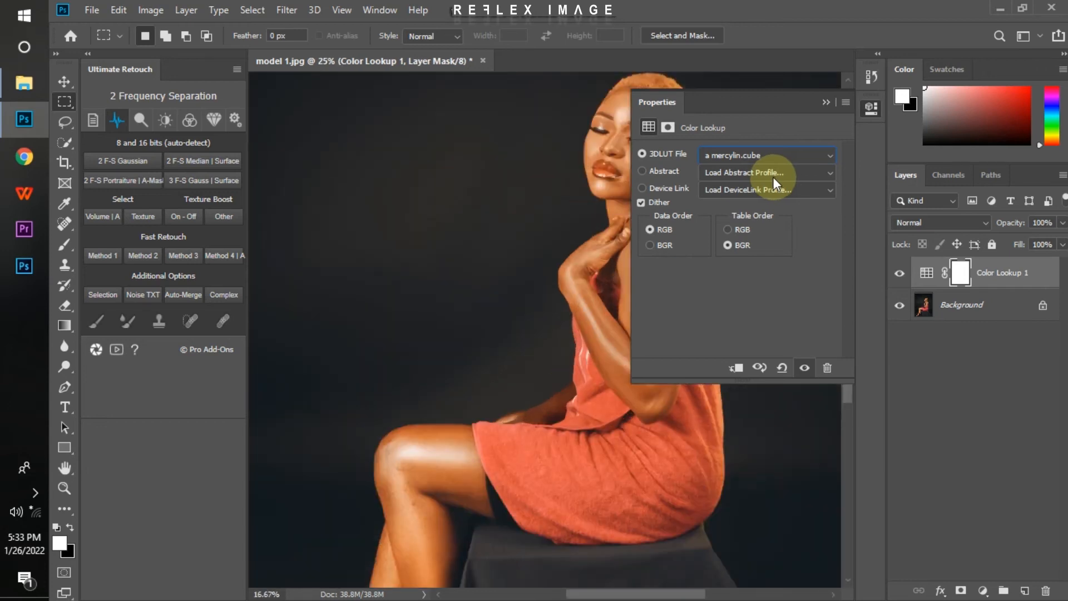
left_click(763, 156)
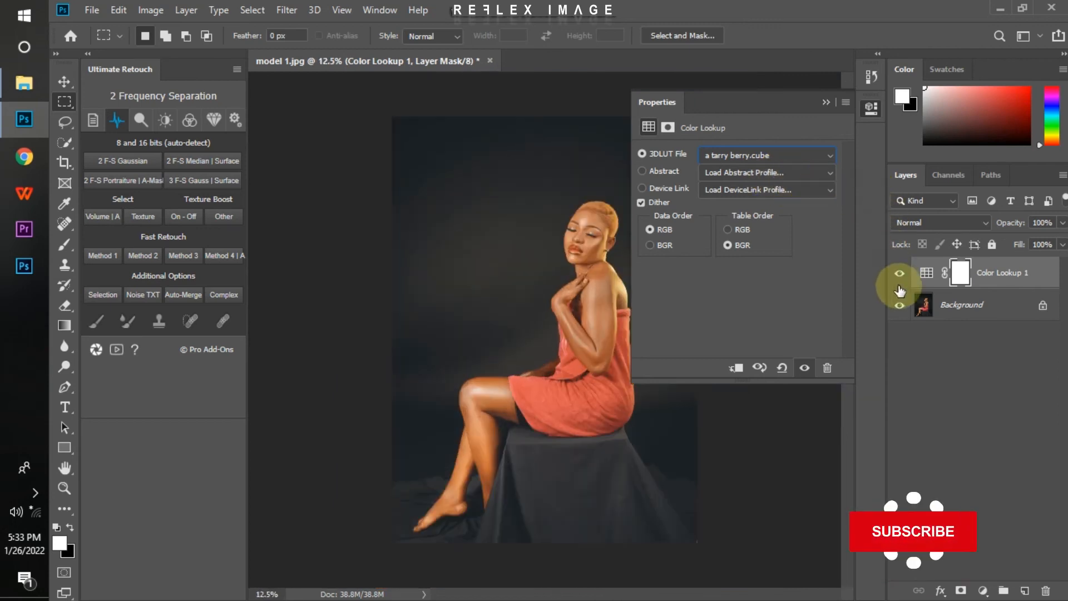
left_click(898, 272)
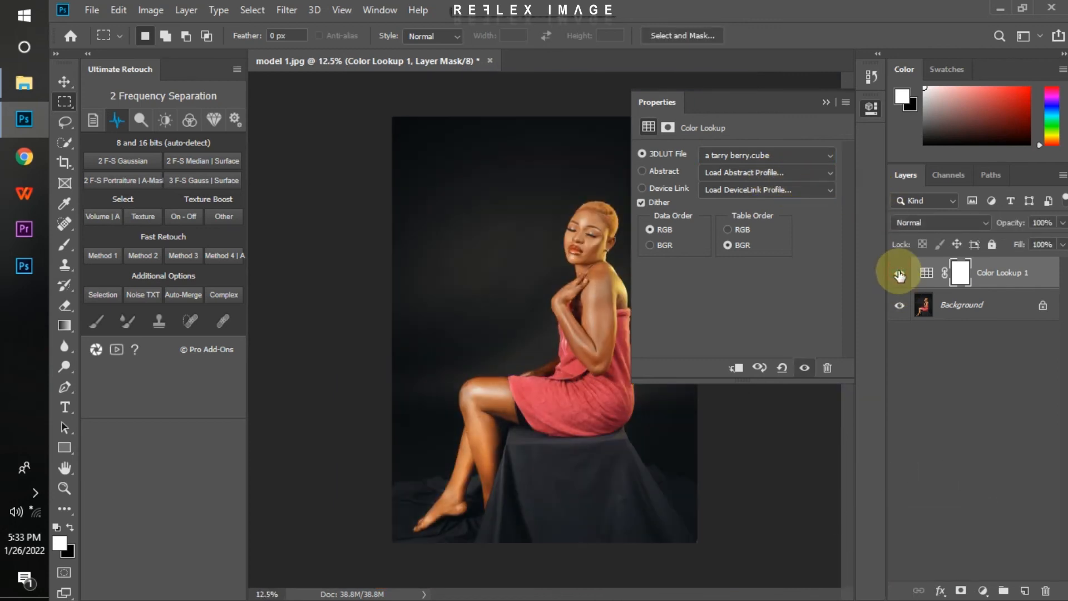